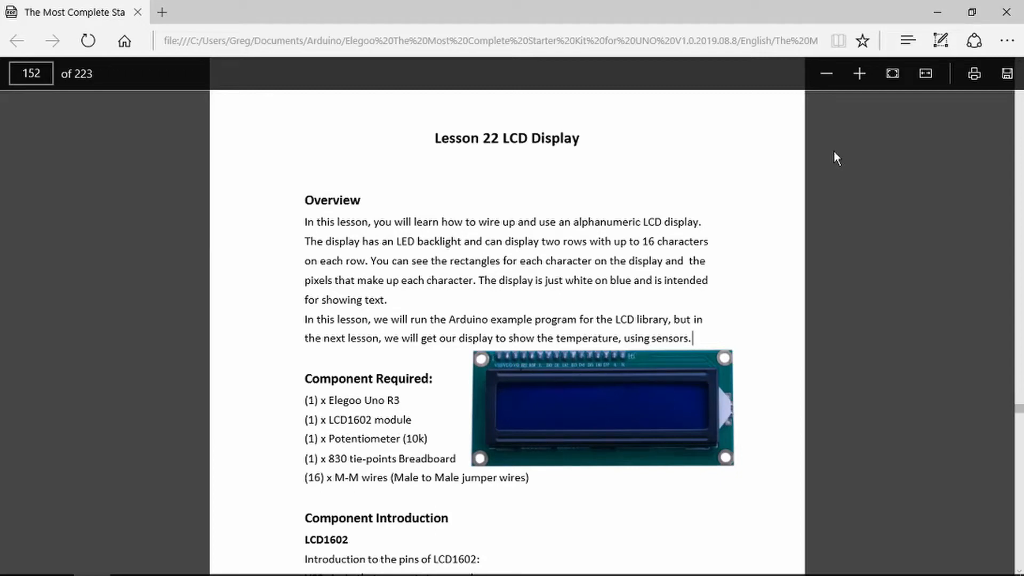
pyautogui.moveTo(600, 159)
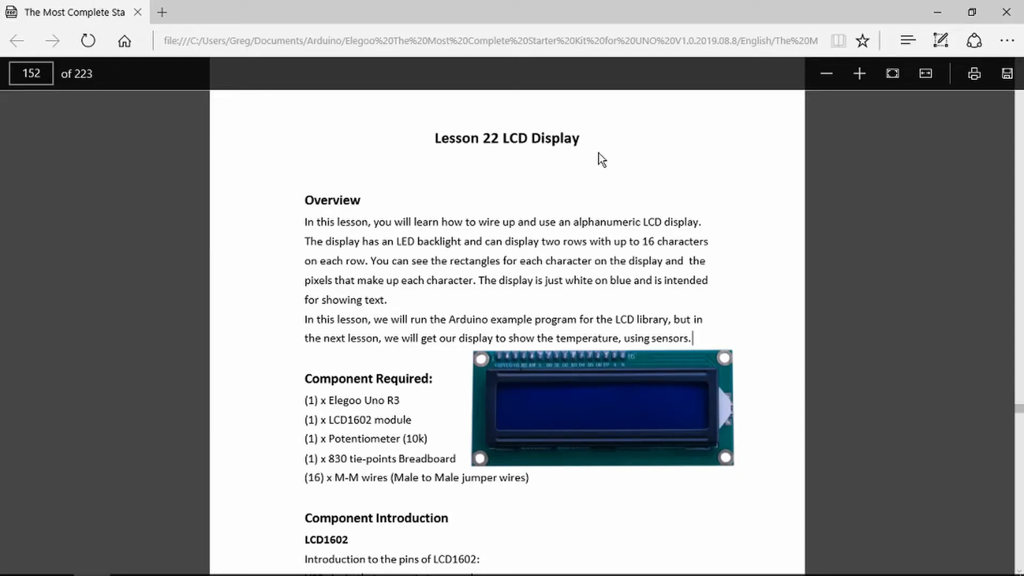
pyautogui.moveTo(582, 162)
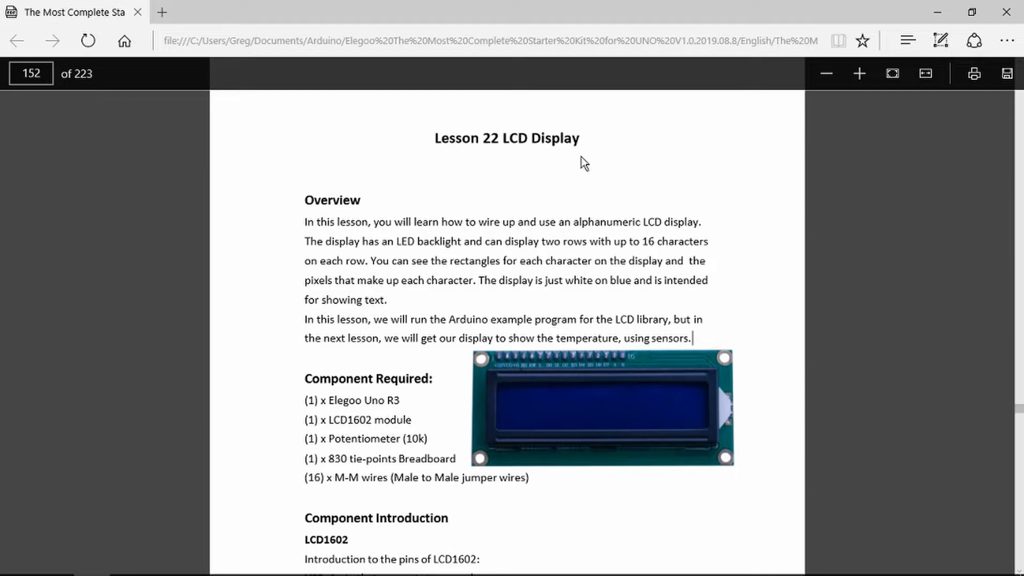
pyautogui.moveTo(565, 149)
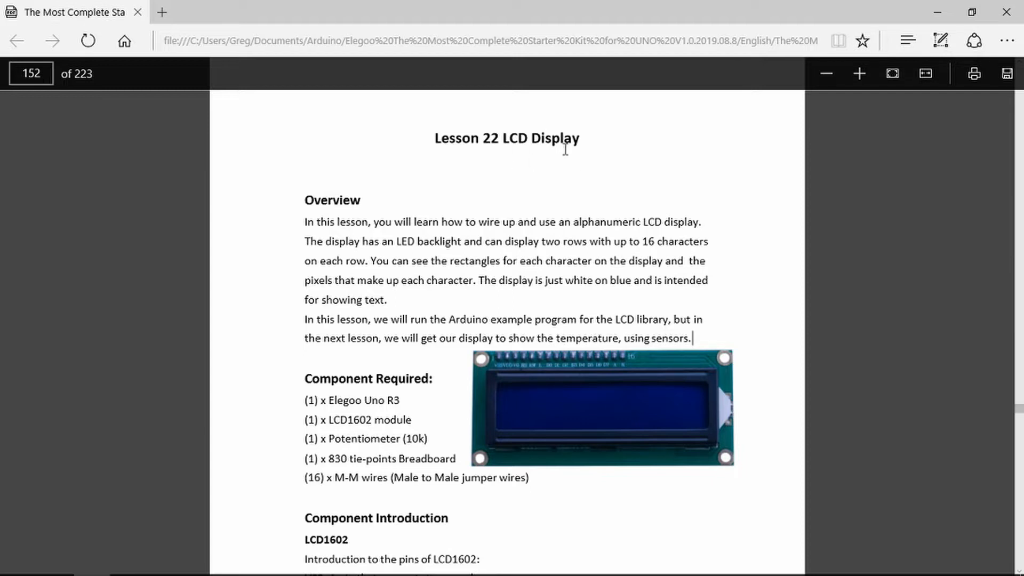
pyautogui.moveTo(599, 175)
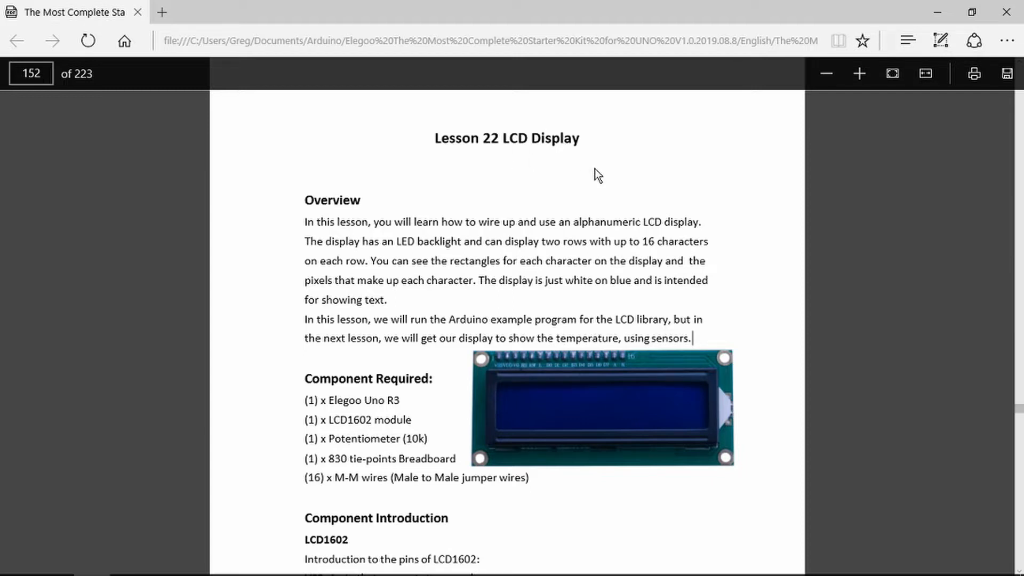
pyautogui.moveTo(628, 358)
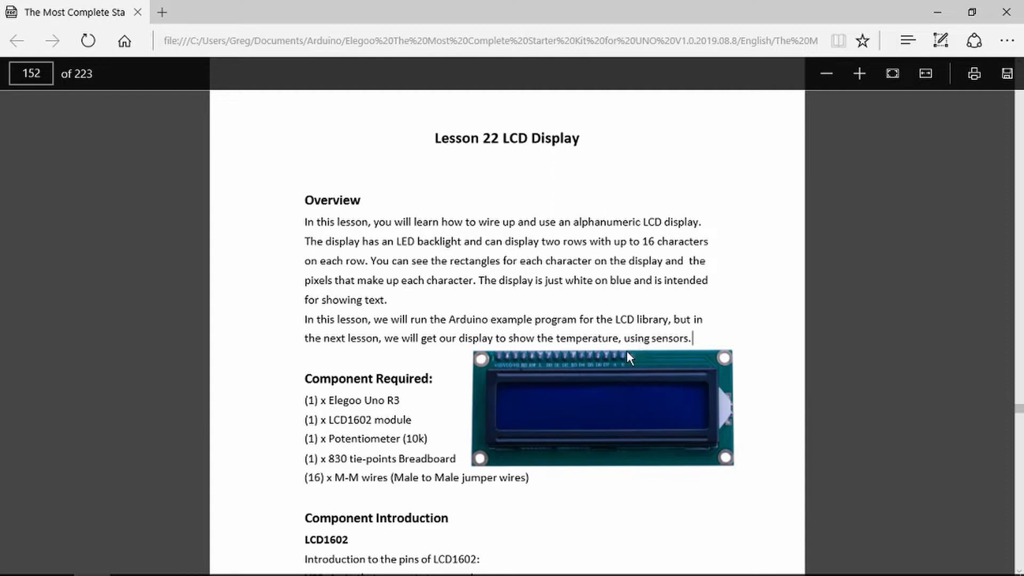
pyautogui.moveTo(629, 359)
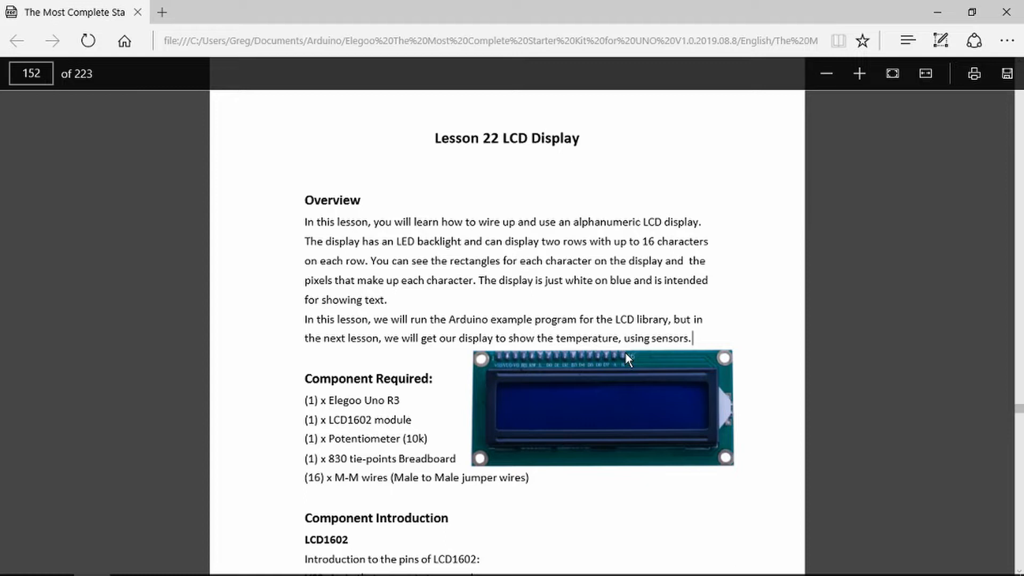
# Scroll the Lesson 22 PDF down to the LCD1602 pin introduction on page 152.
pyautogui.scroll(-3)
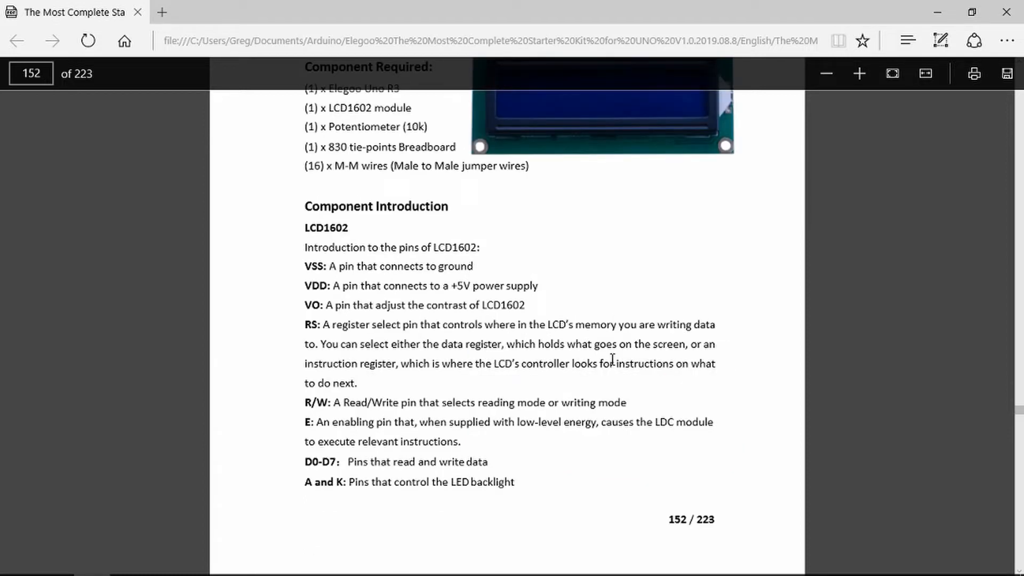
pyautogui.moveTo(437, 262)
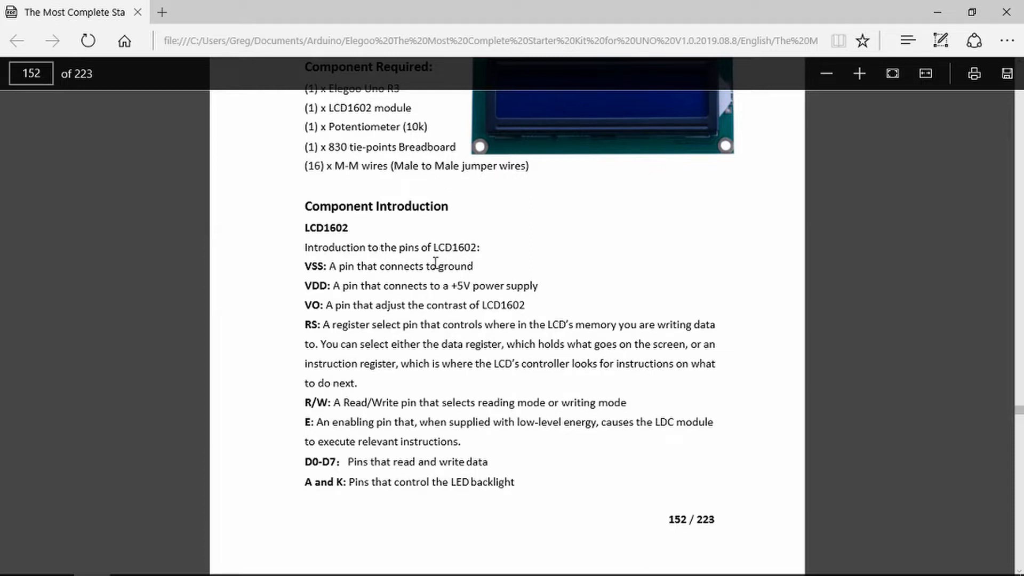
pyautogui.moveTo(429, 298)
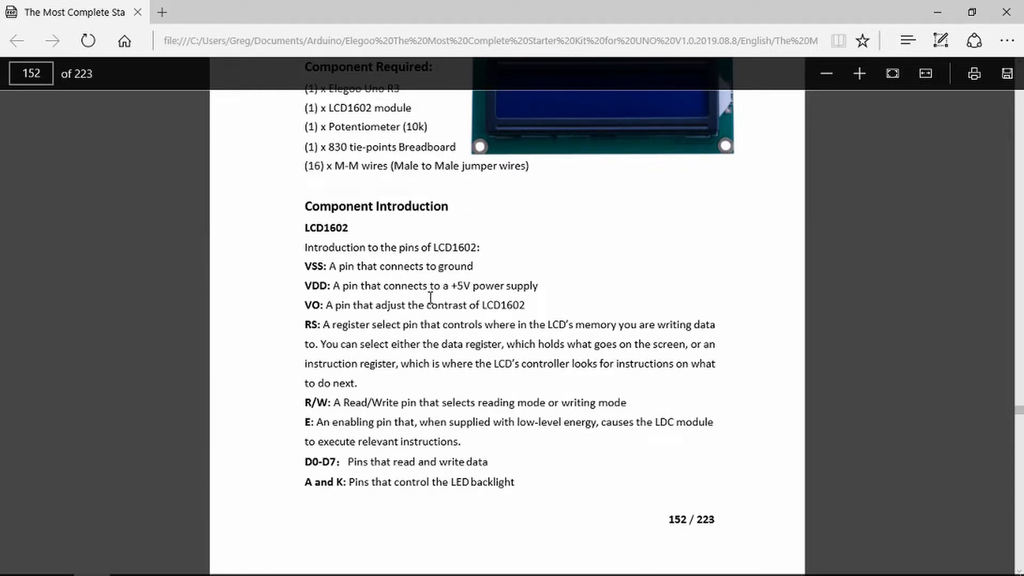
pyautogui.moveTo(425, 307)
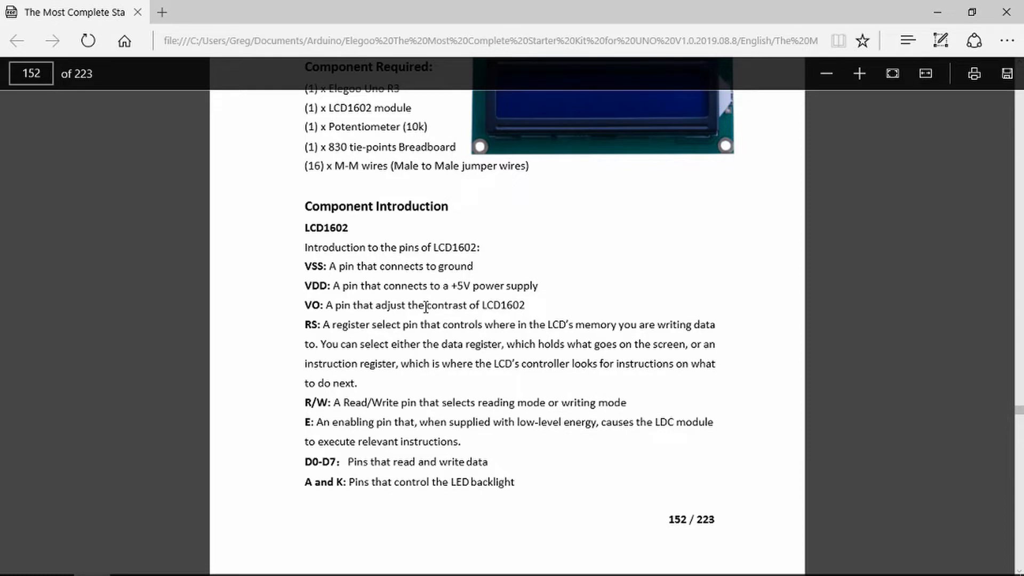
pyautogui.moveTo(408, 336)
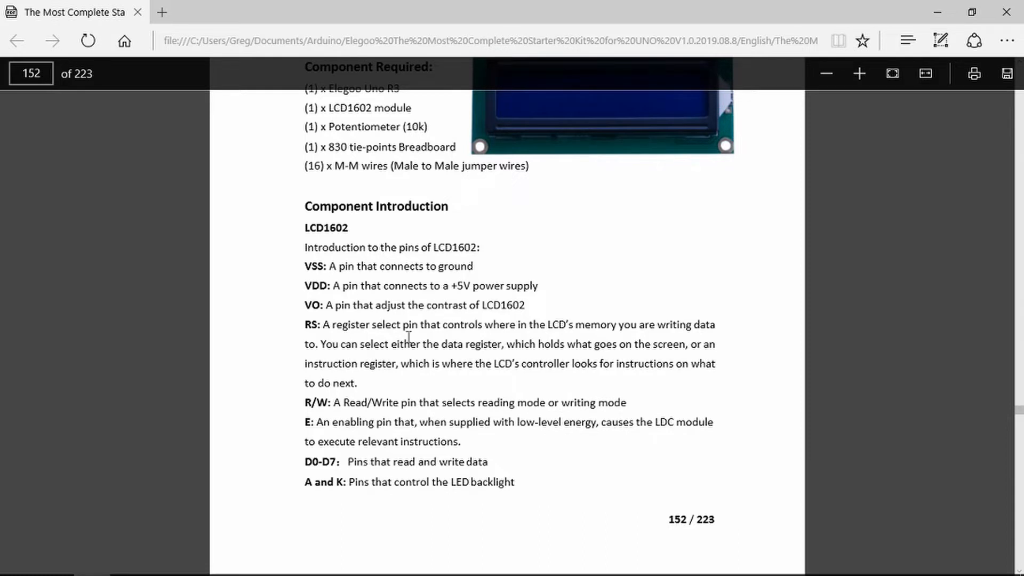
pyautogui.moveTo(489, 340)
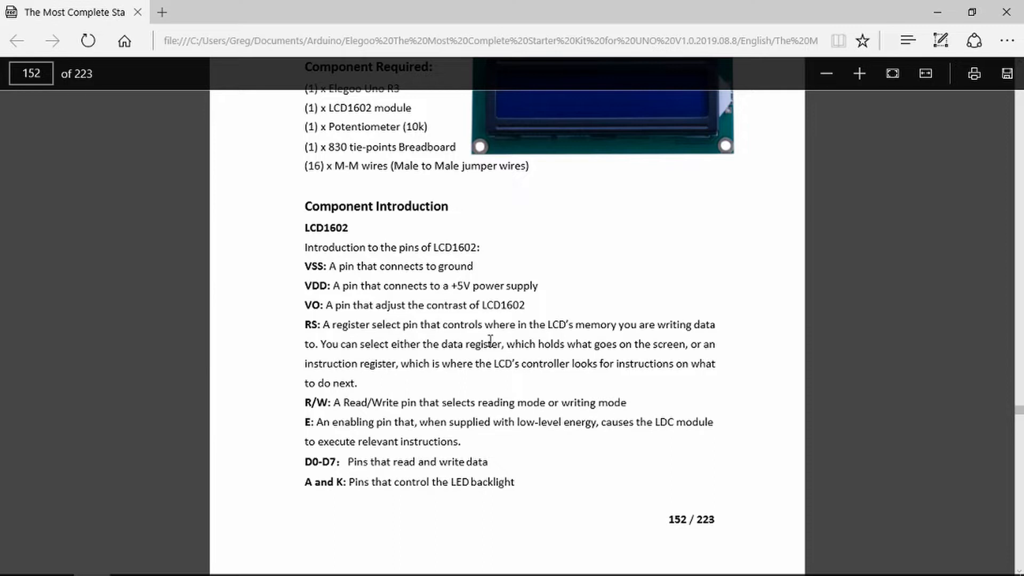
pyautogui.moveTo(421, 402)
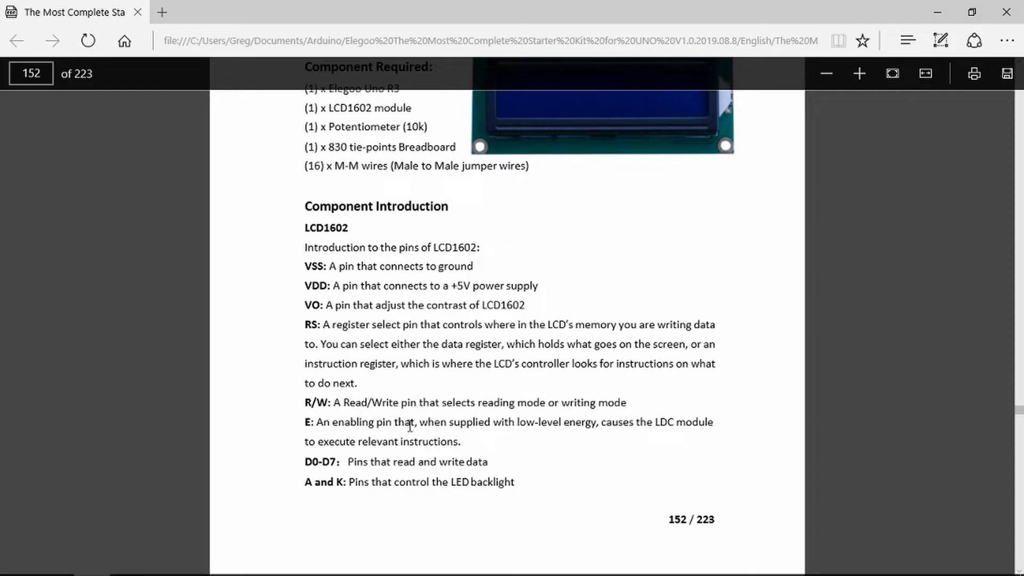
pyautogui.moveTo(405, 460)
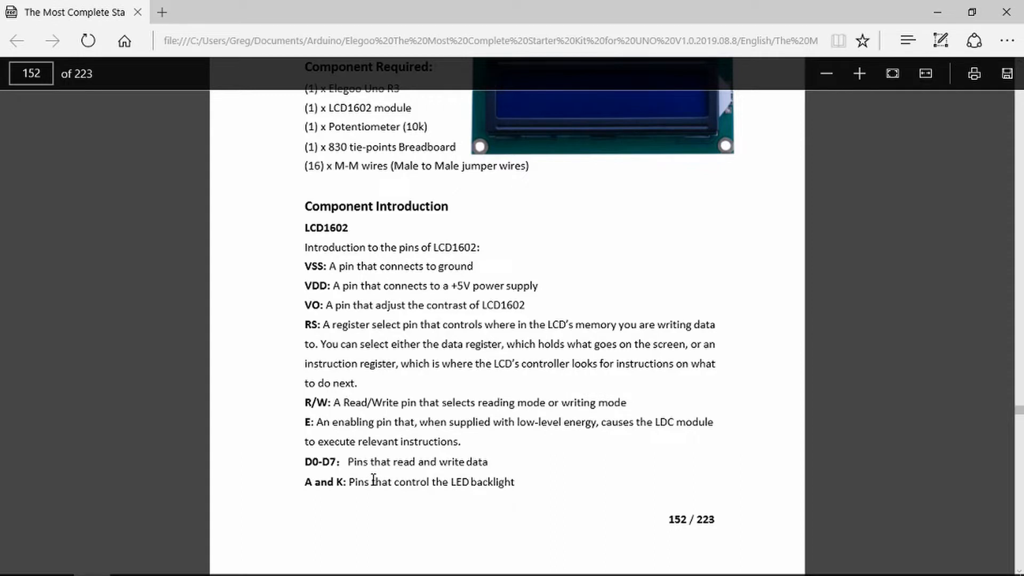
pyautogui.moveTo(399, 474)
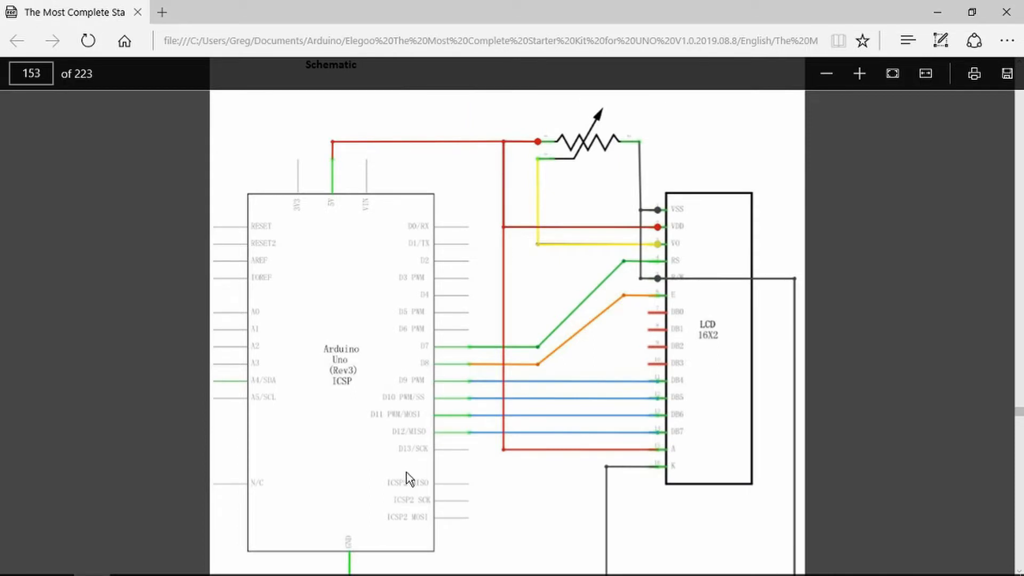
pyautogui.moveTo(612, 181)
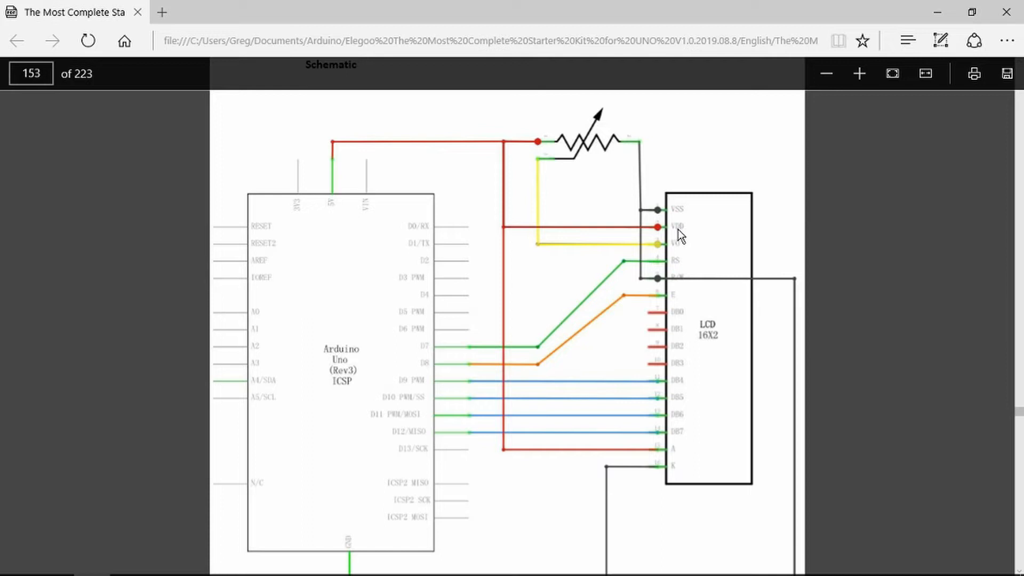
pyautogui.moveTo(589, 137)
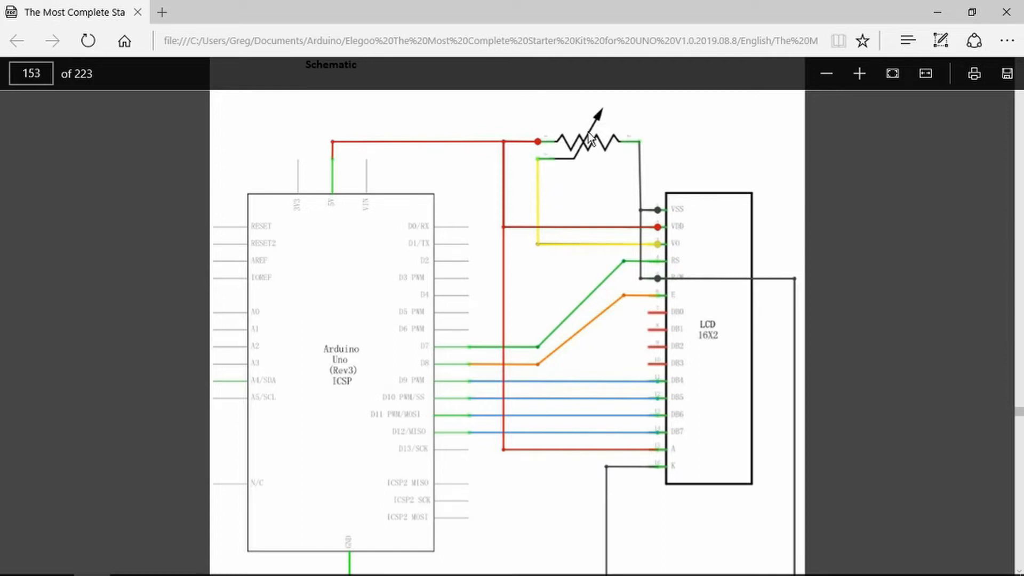
pyautogui.moveTo(580, 158)
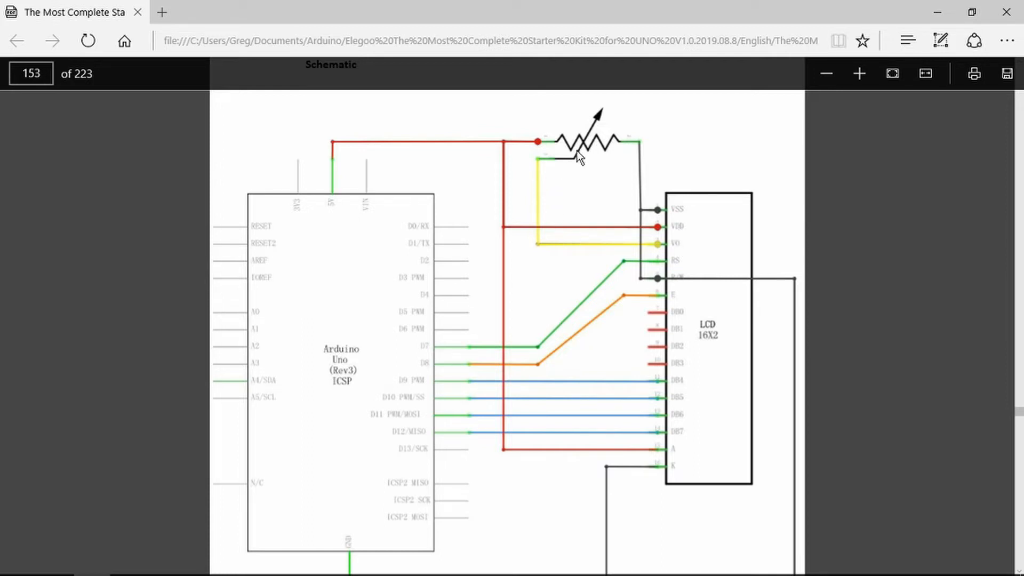
pyautogui.moveTo(659, 234)
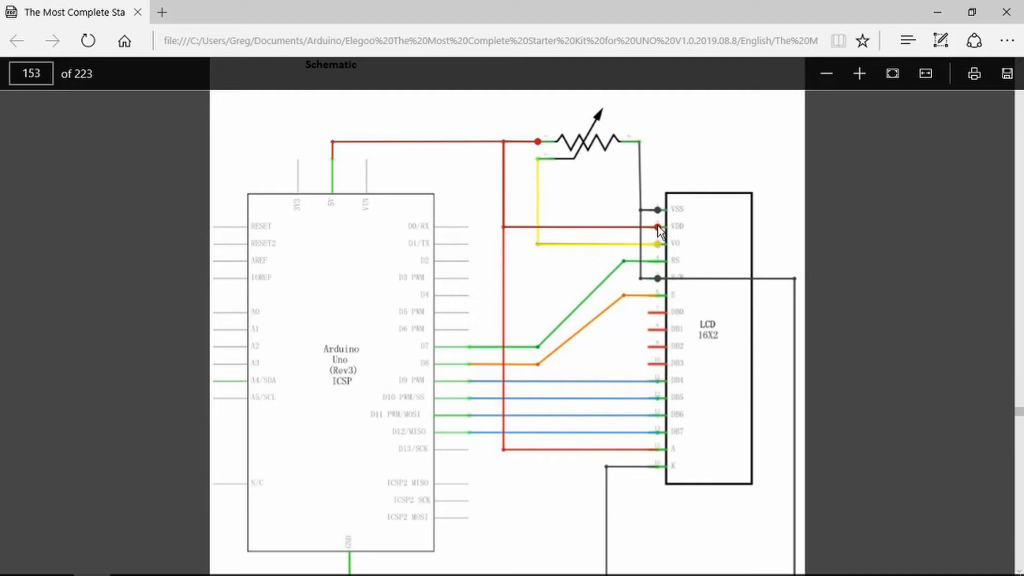
pyautogui.moveTo(683, 268)
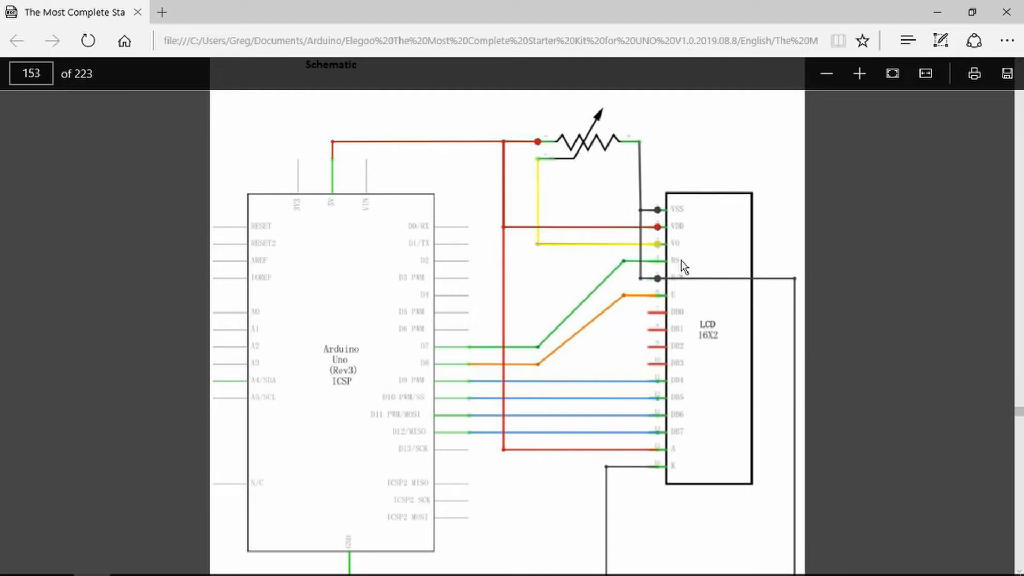
pyautogui.moveTo(690, 296)
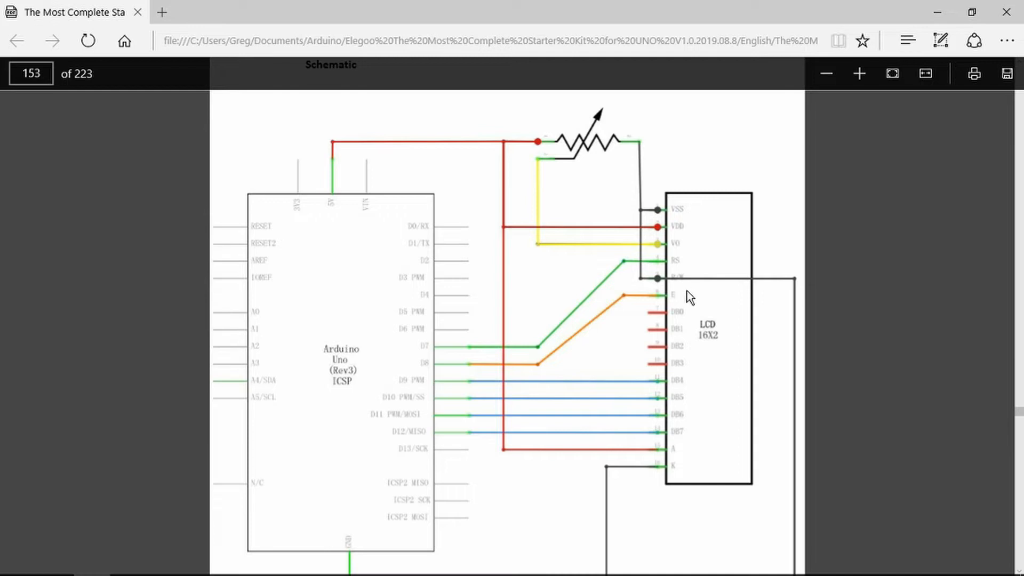
pyautogui.moveTo(683, 440)
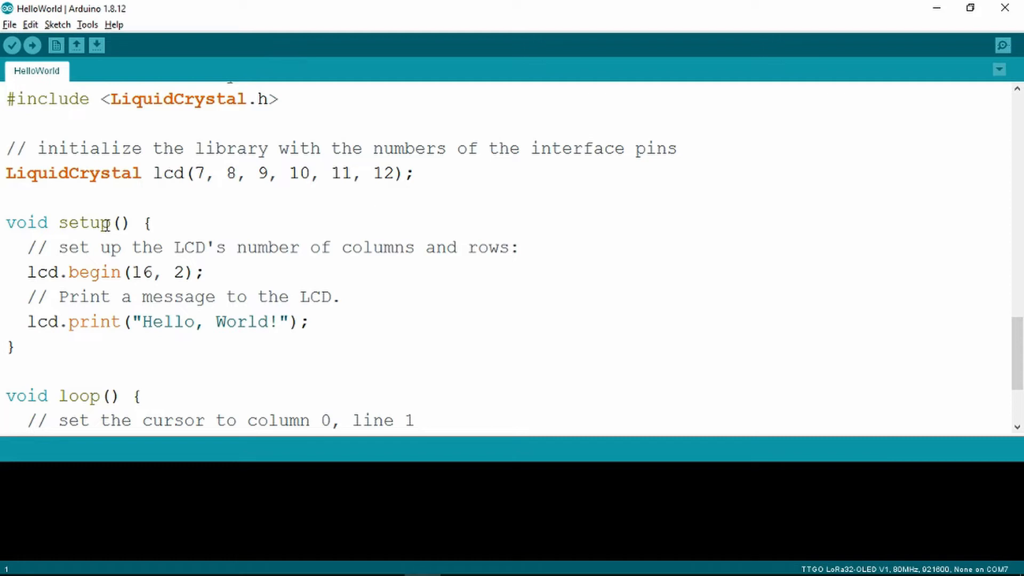
pyautogui.moveTo(193, 258)
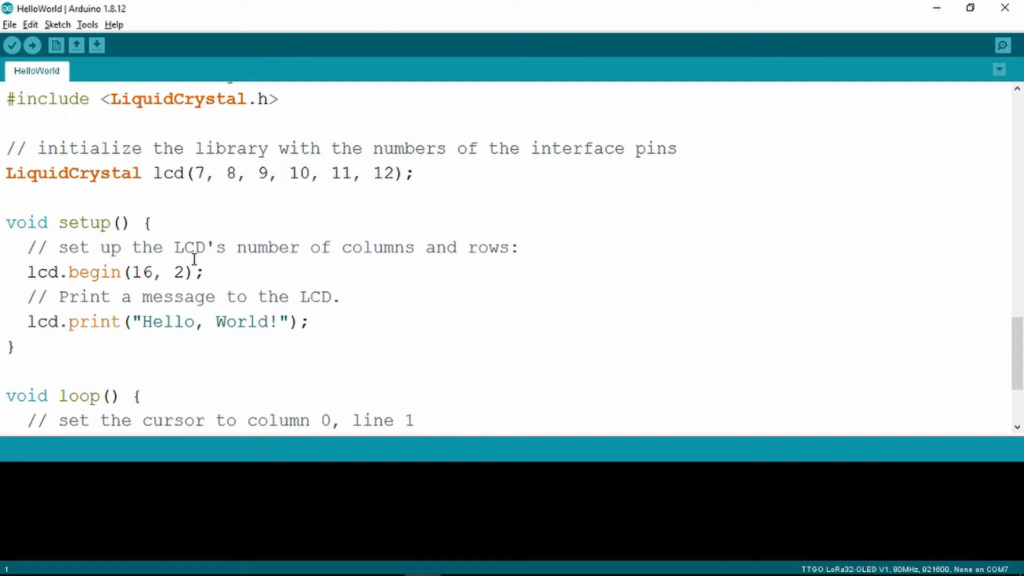
pyautogui.moveTo(386, 255)
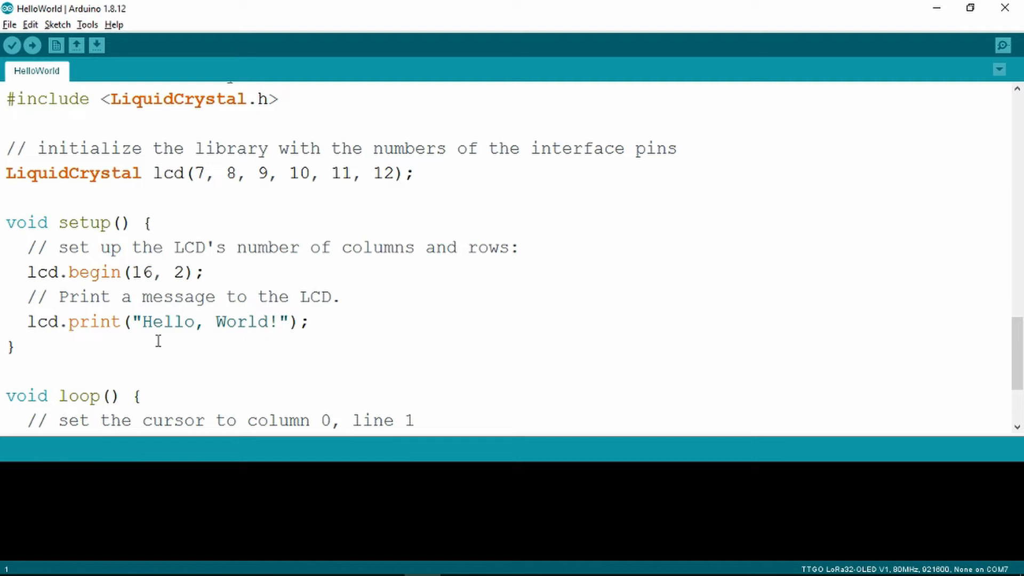
pyautogui.scroll(-3)
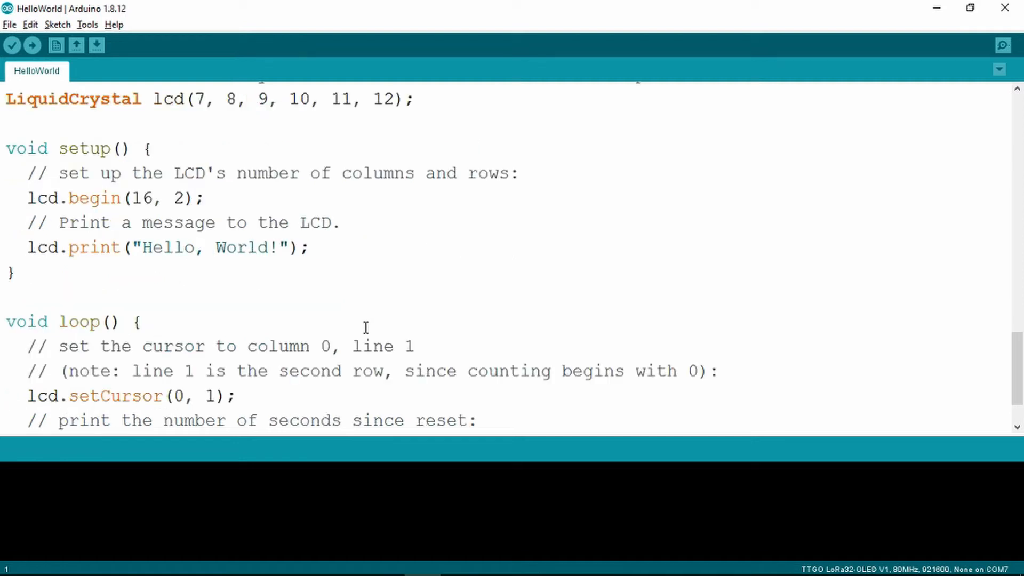
pyautogui.scroll(-3)
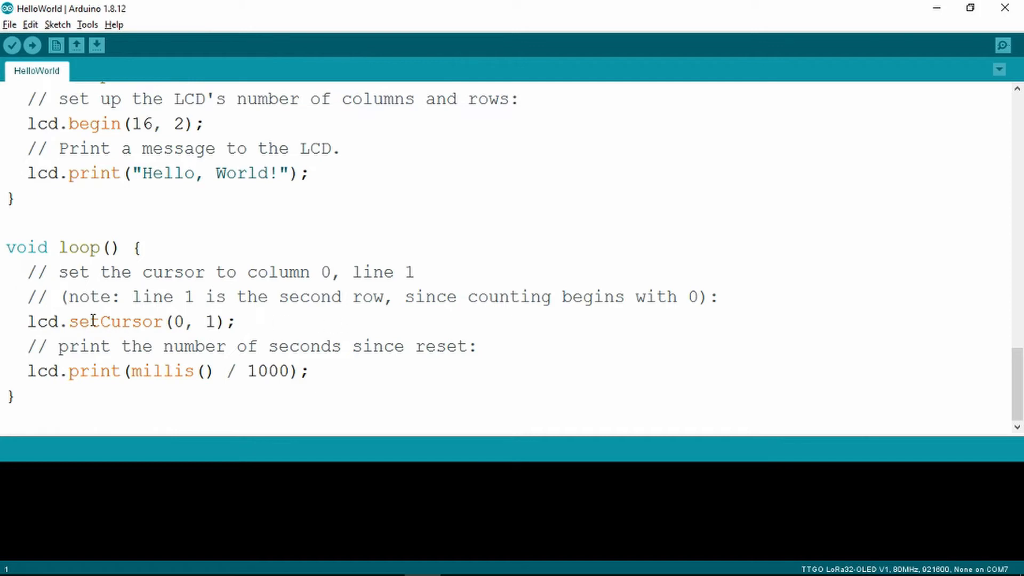
pyautogui.click(241, 323)
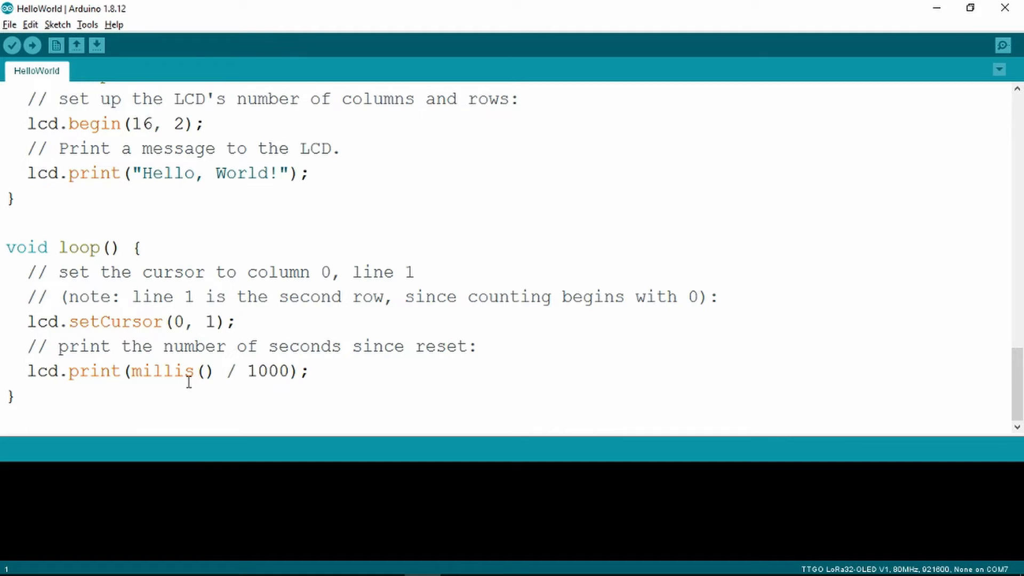
pyautogui.moveTo(385, 365)
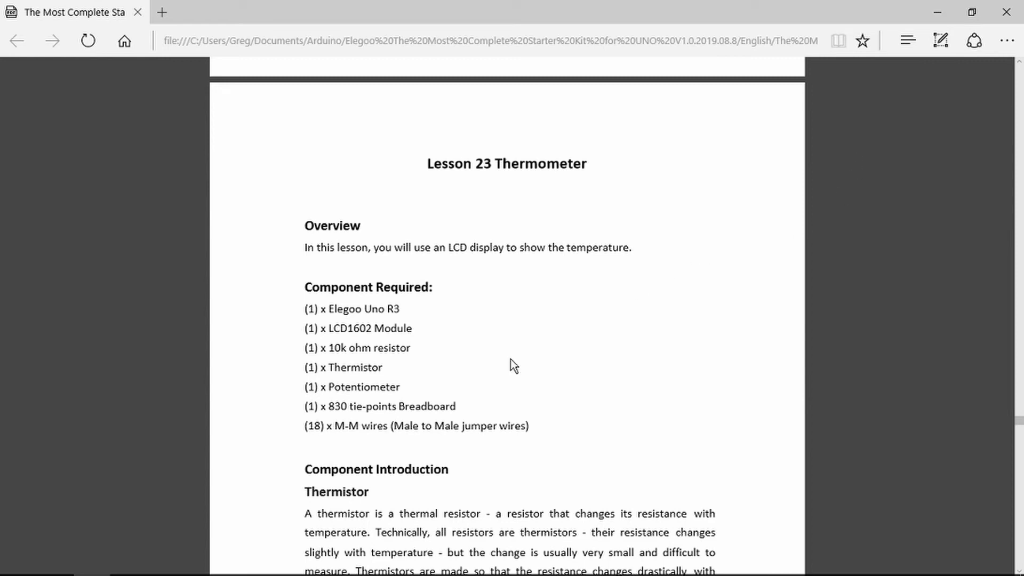
pyautogui.moveTo(381, 351)
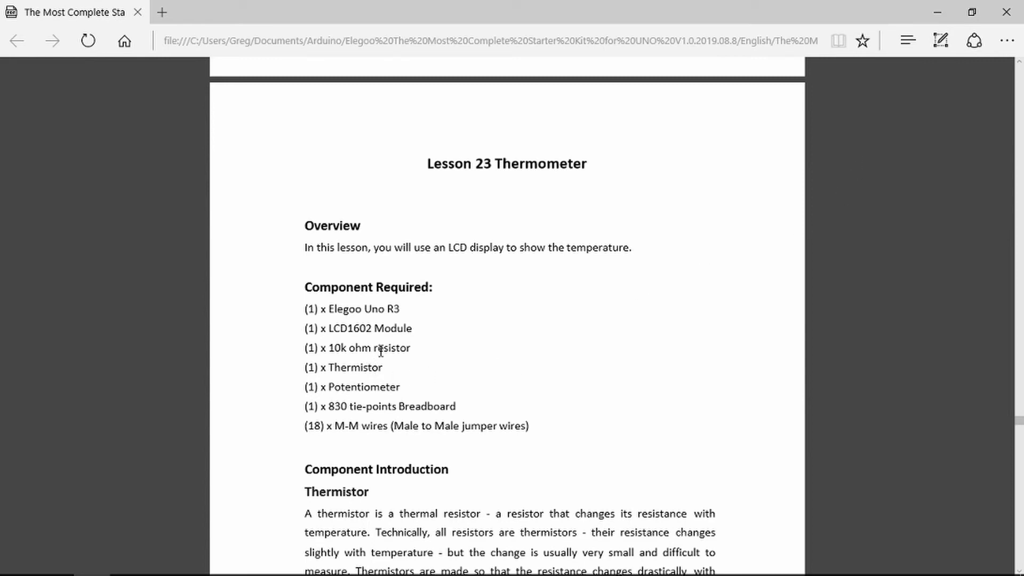
# Scroll the Lesson 23 PDF down to the NTC and PTC thermistor introduction.
pyautogui.scroll(-3)
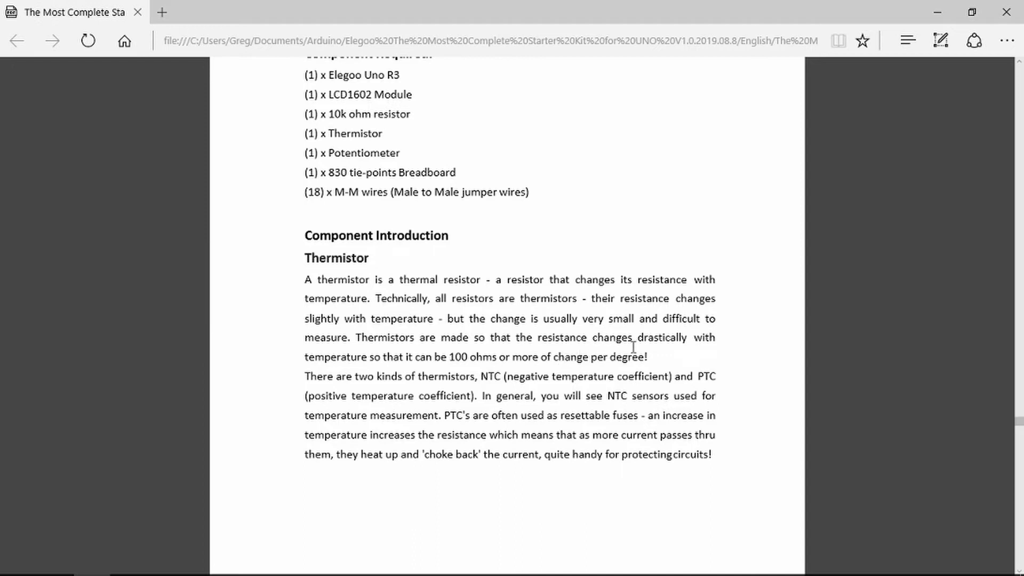
pyautogui.moveTo(454, 359)
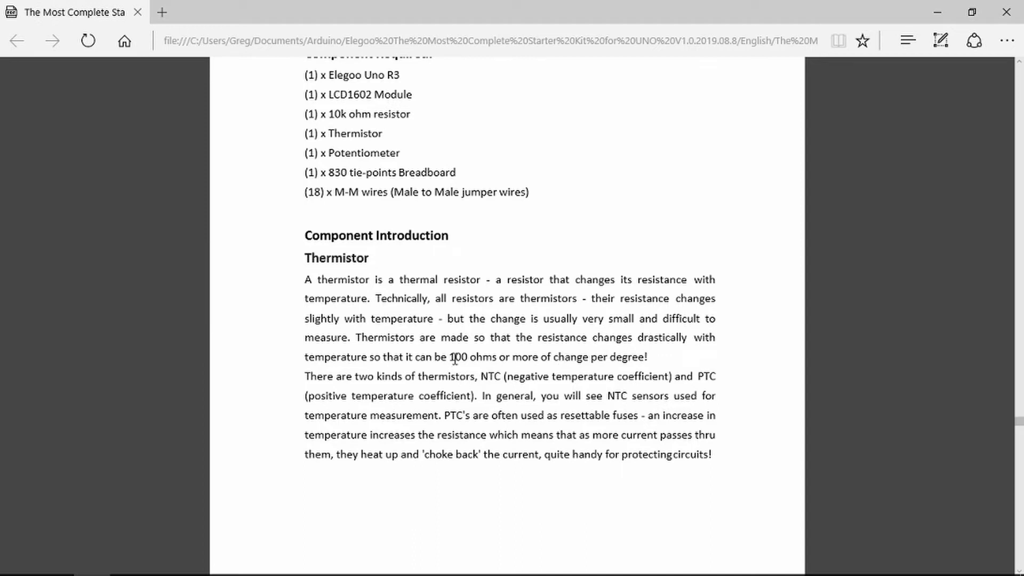
pyautogui.moveTo(627, 359)
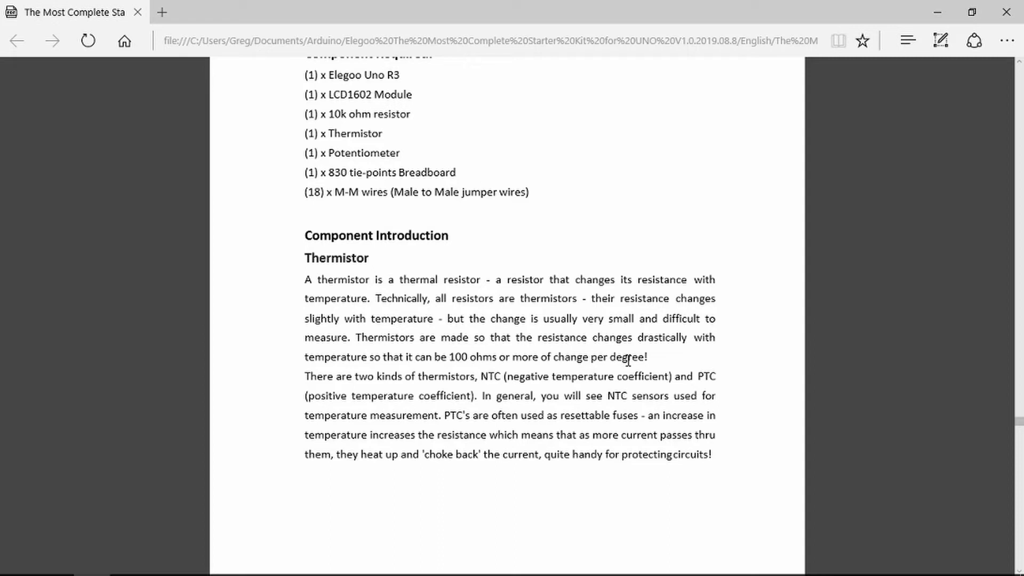
pyautogui.moveTo(637, 358)
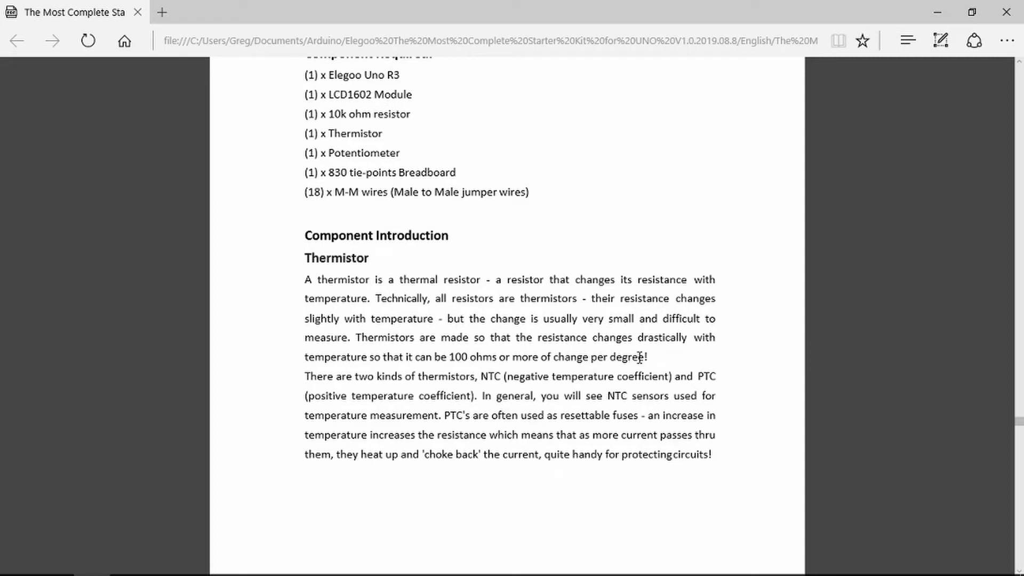
pyautogui.moveTo(512, 376)
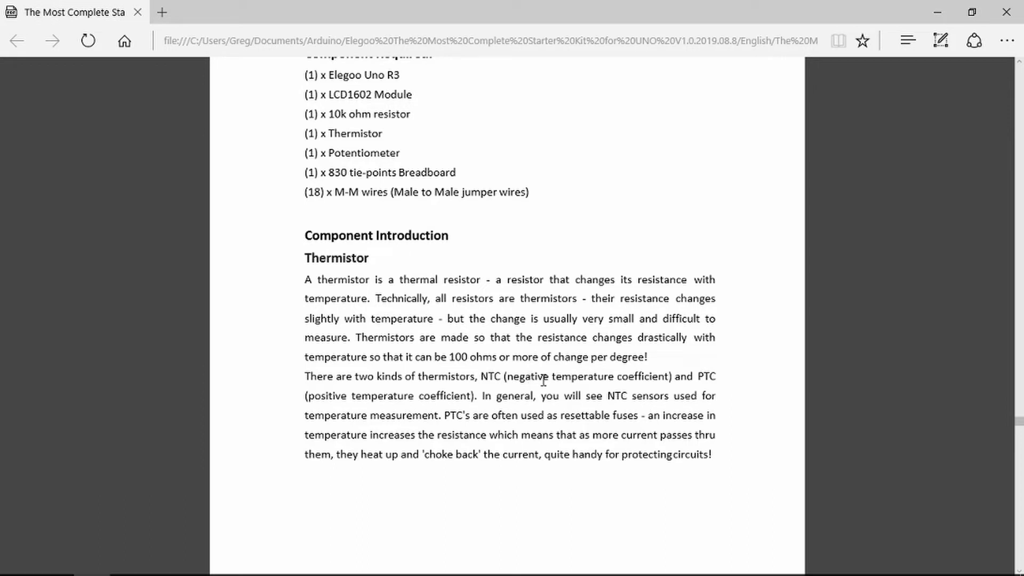
pyautogui.moveTo(705, 378)
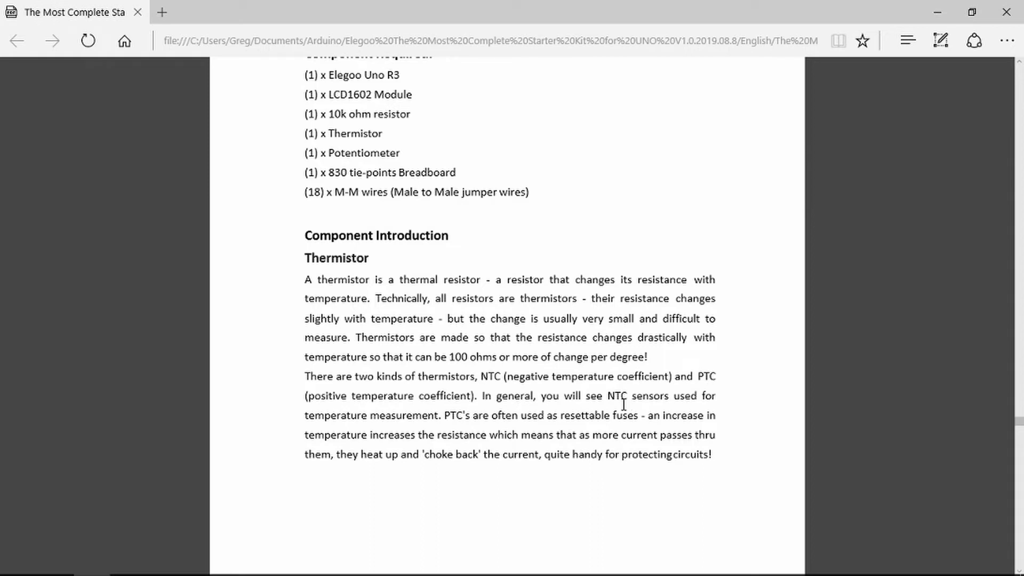
# Scroll the PDF down to the thermistor-and-LCD connection schematic with the 10kΩ resistor.
pyautogui.scroll(-3)
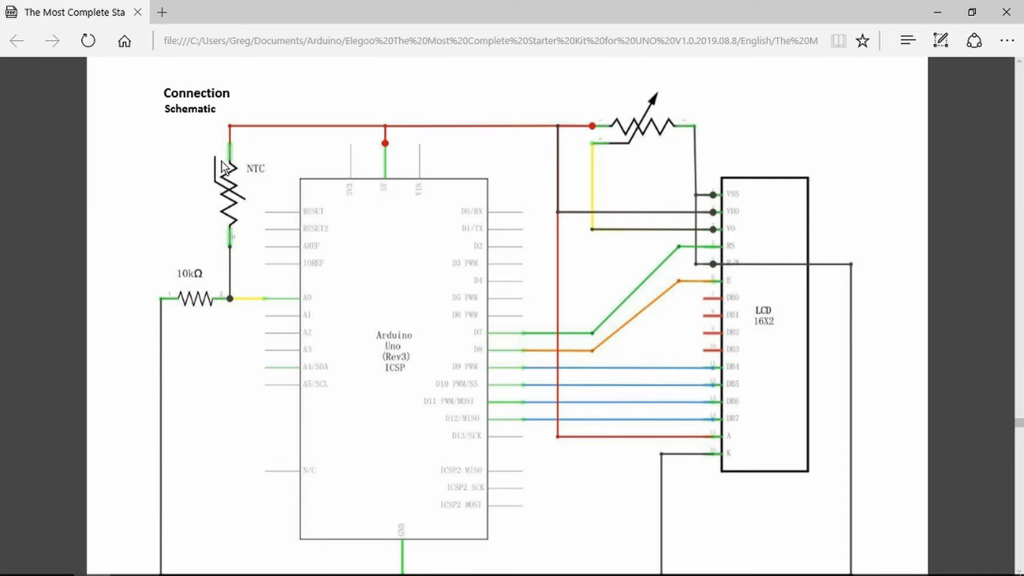
pyautogui.moveTo(186, 307)
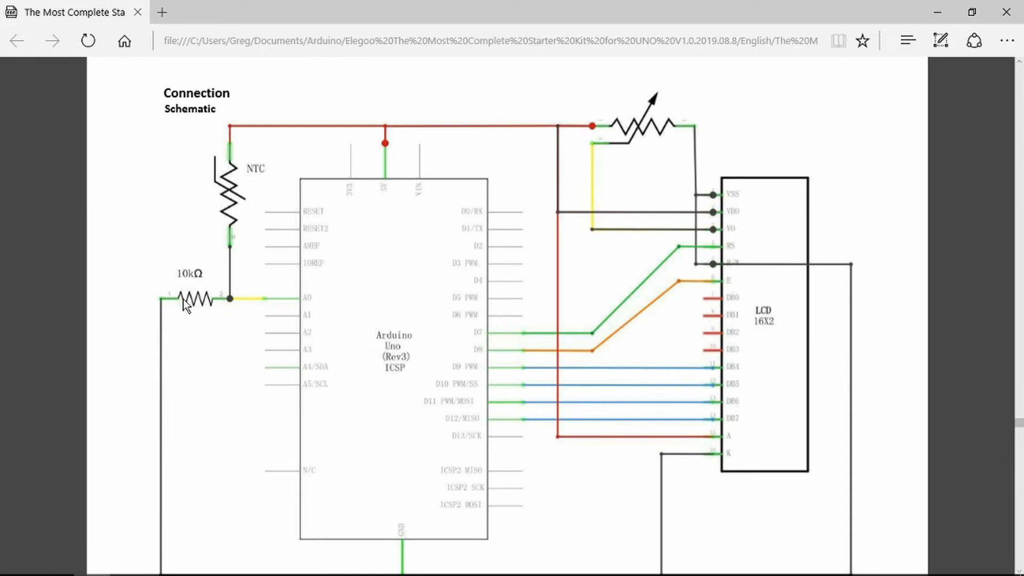
pyautogui.moveTo(228, 208)
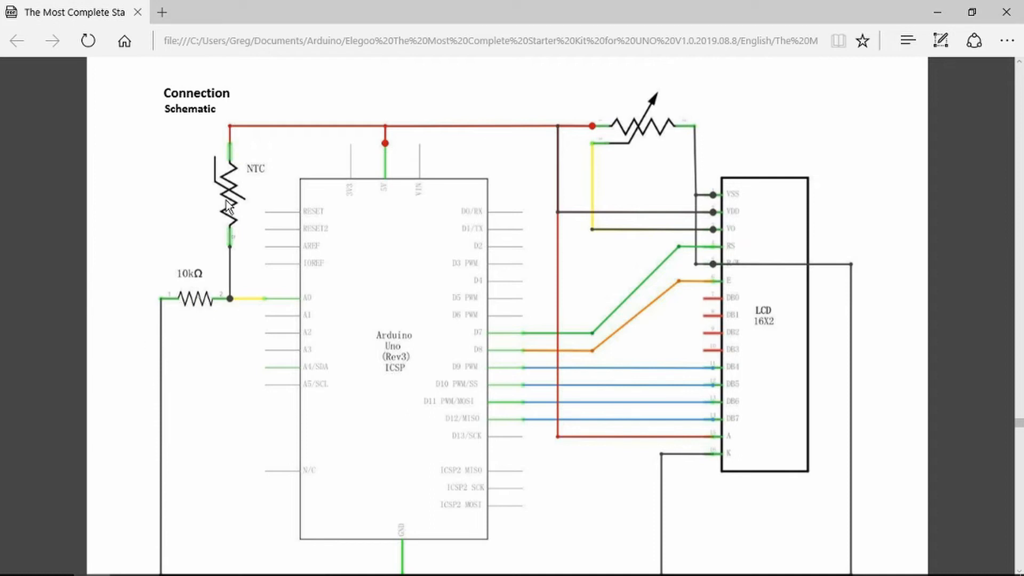
pyautogui.moveTo(314, 130)
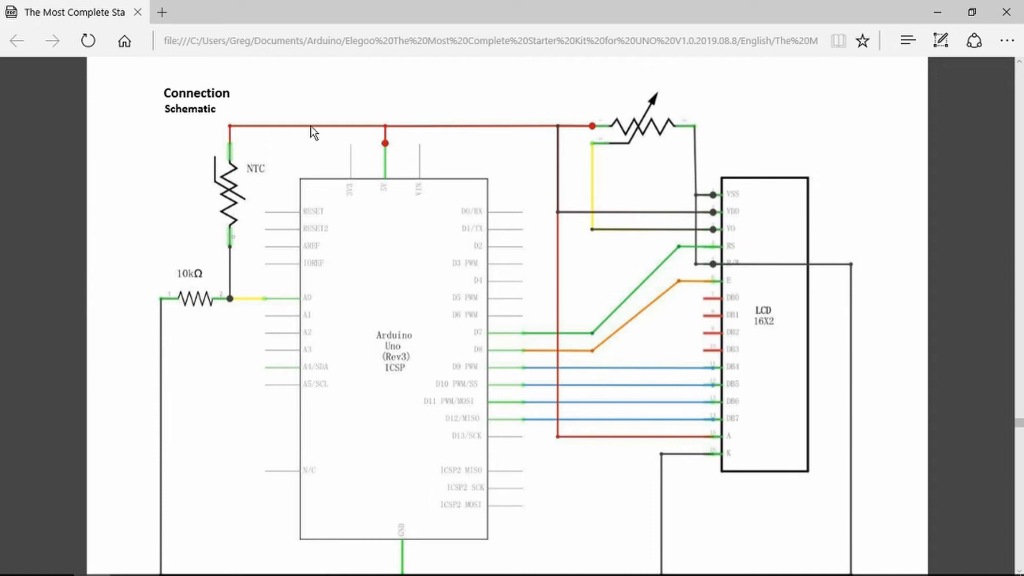
pyautogui.moveTo(313, 302)
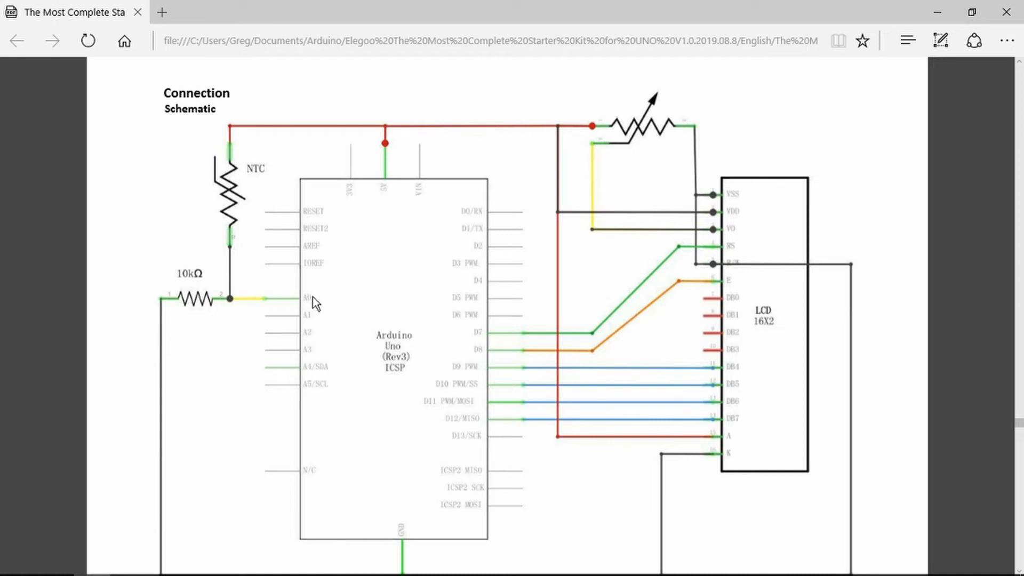
pyautogui.moveTo(506, 330)
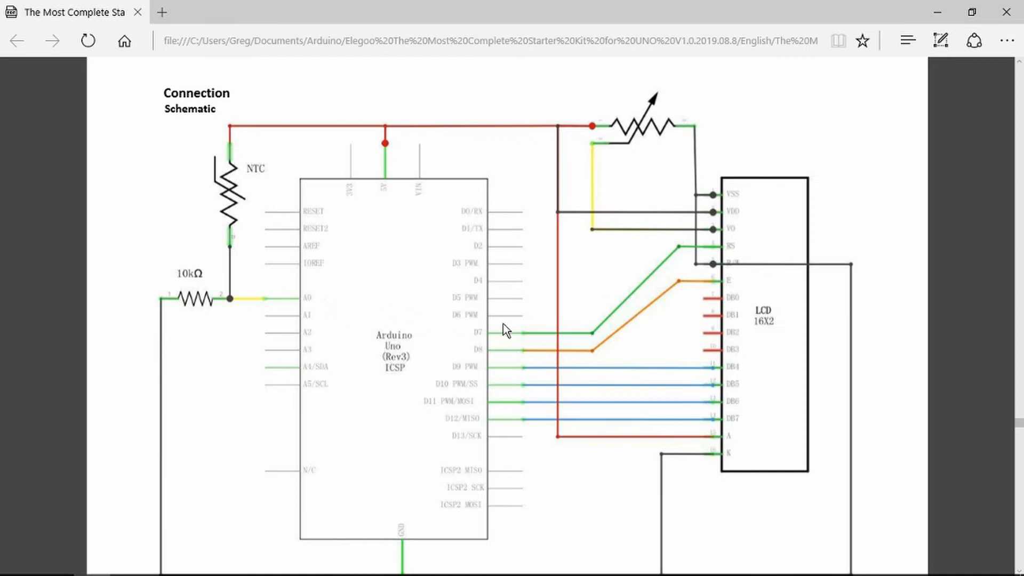
pyautogui.scroll(-3)
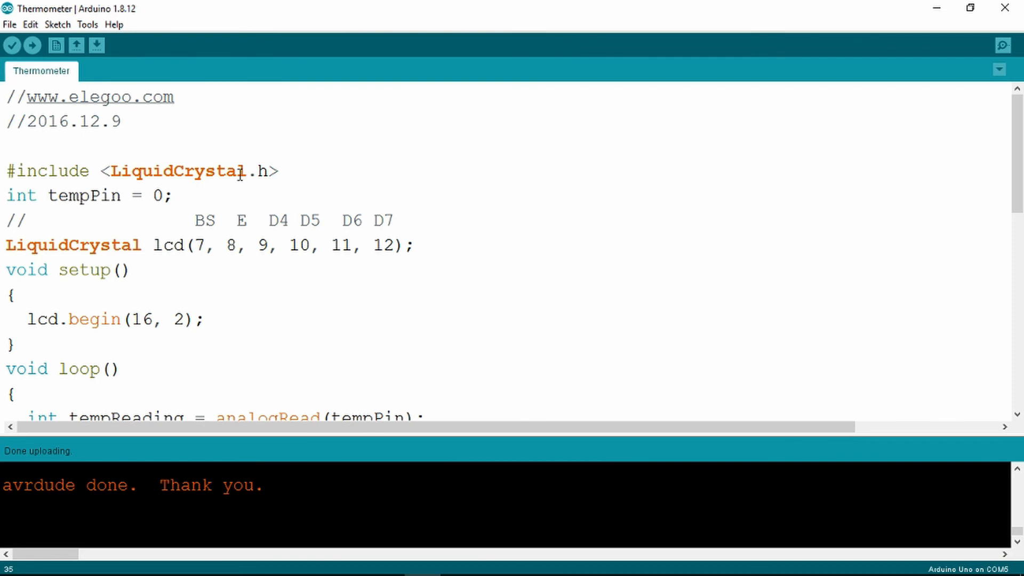
pyautogui.moveTo(201, 208)
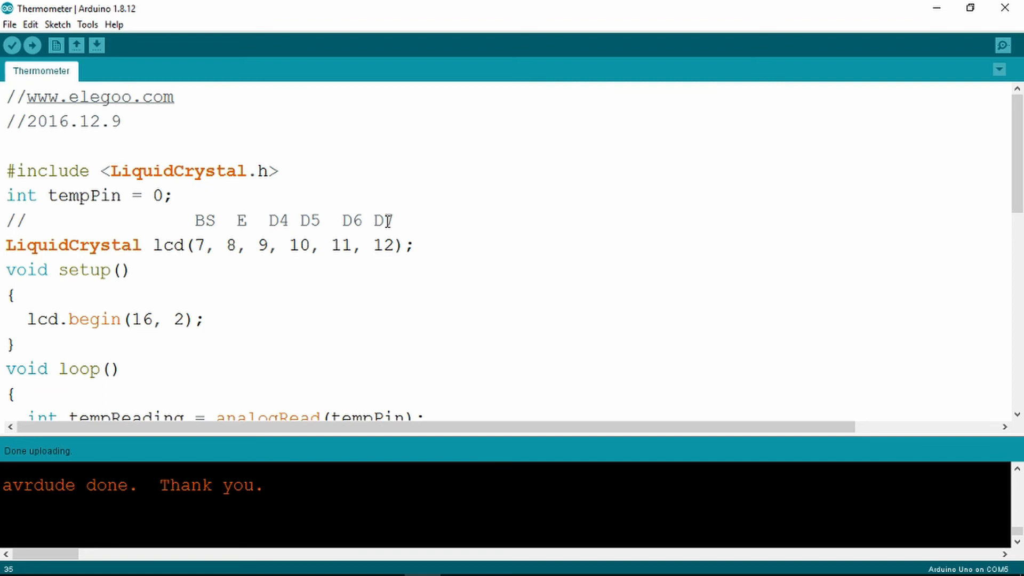
pyautogui.moveTo(410, 232)
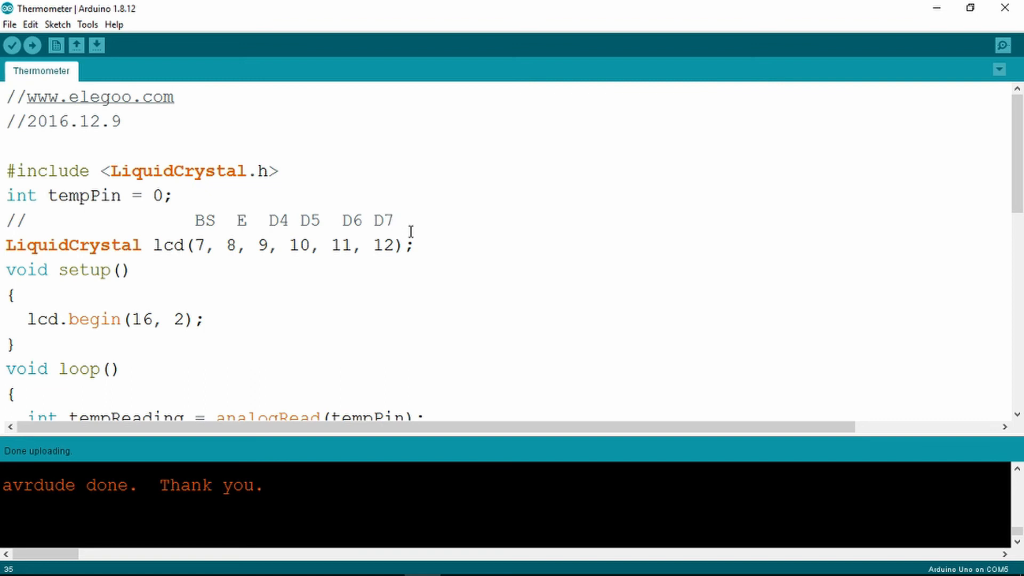
# Scroll the Thermometer sketch to the tempK, tempC and tempF calculations in loop().
pyautogui.scroll(-3)
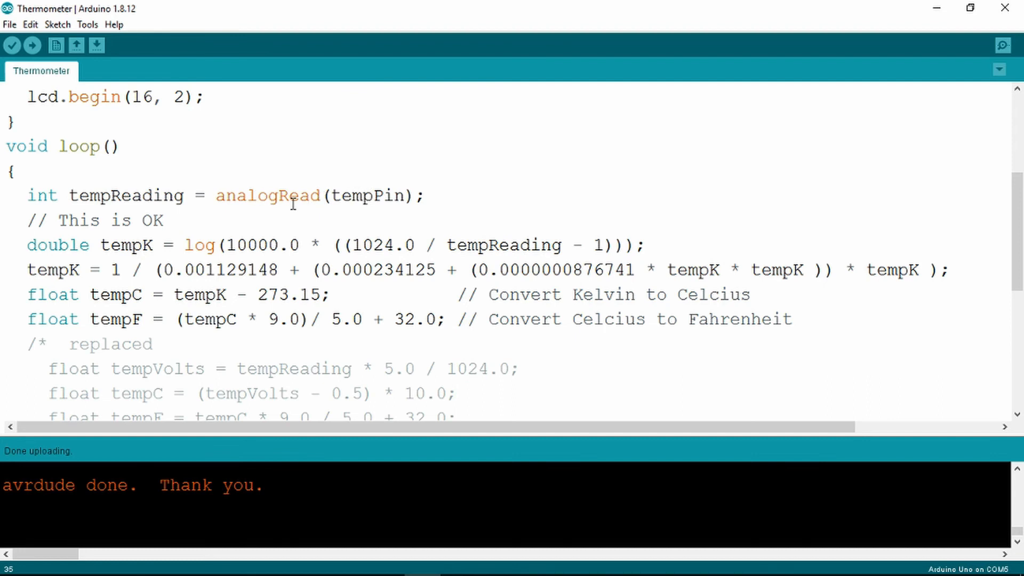
pyautogui.moveTo(222, 253)
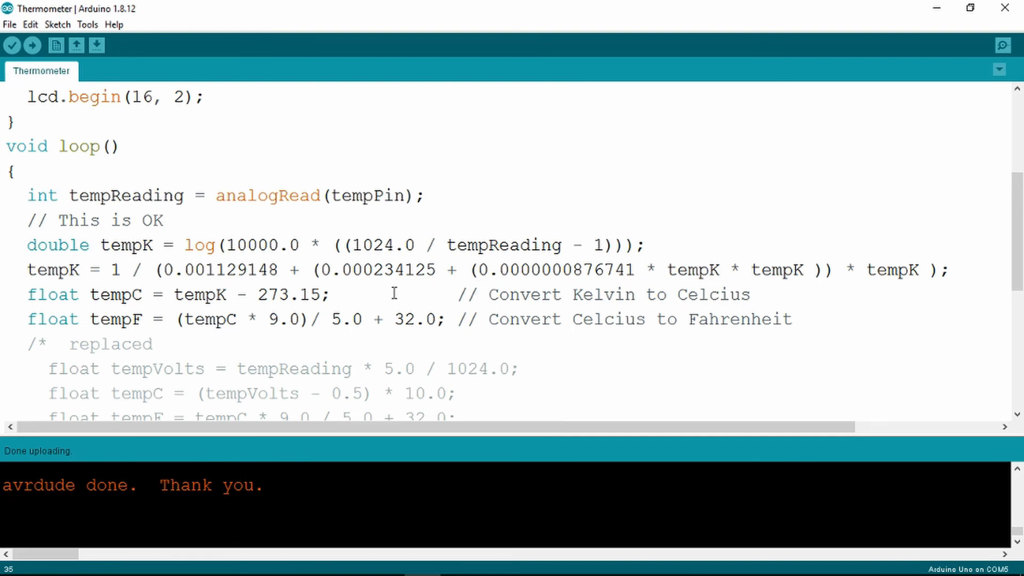
pyautogui.moveTo(416, 330)
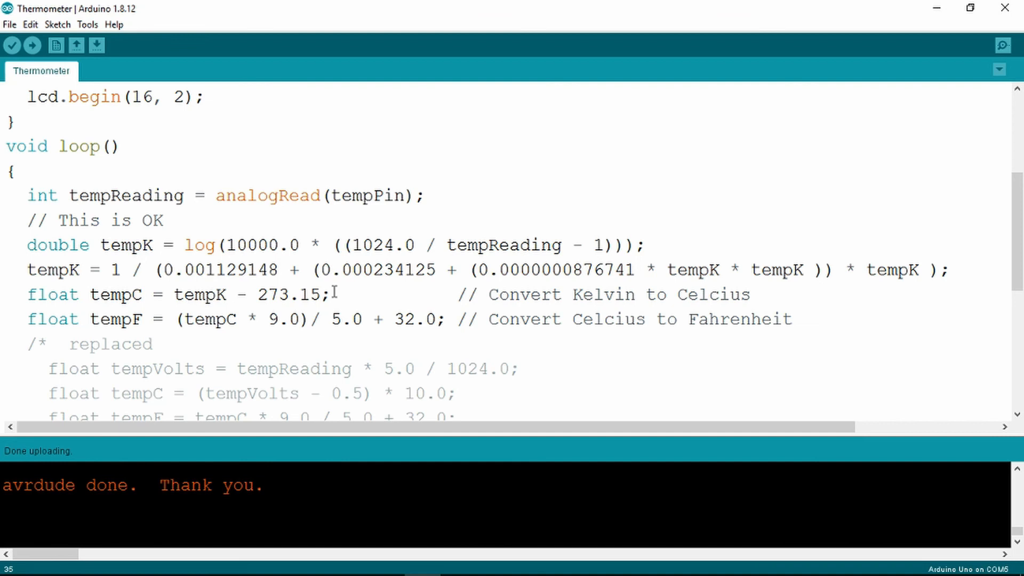
# Scroll the editor to the lcd.setCursor and lcd.print(tempC) lines ending loop().
pyautogui.scroll(-3)
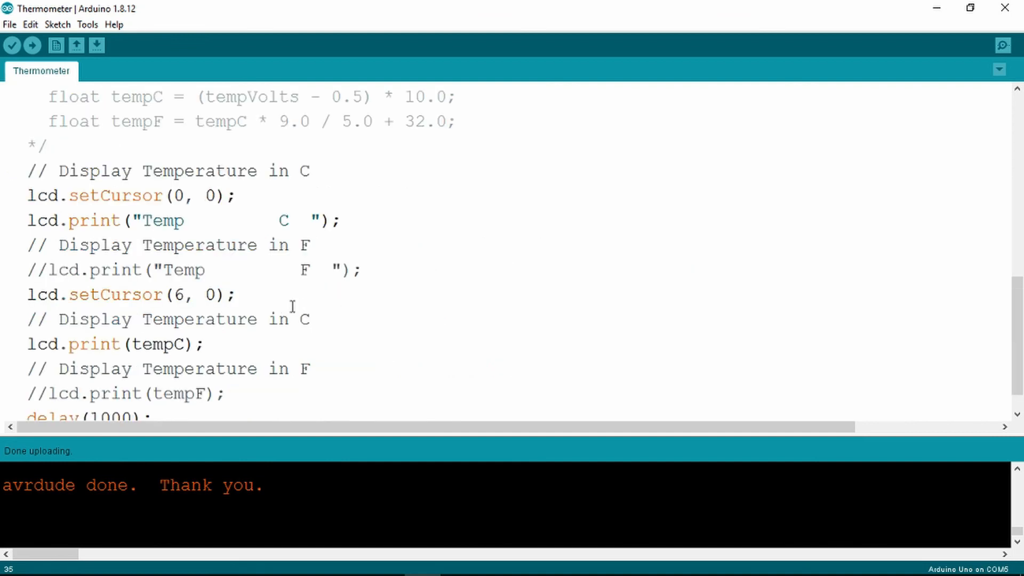
pyautogui.moveTo(271, 306)
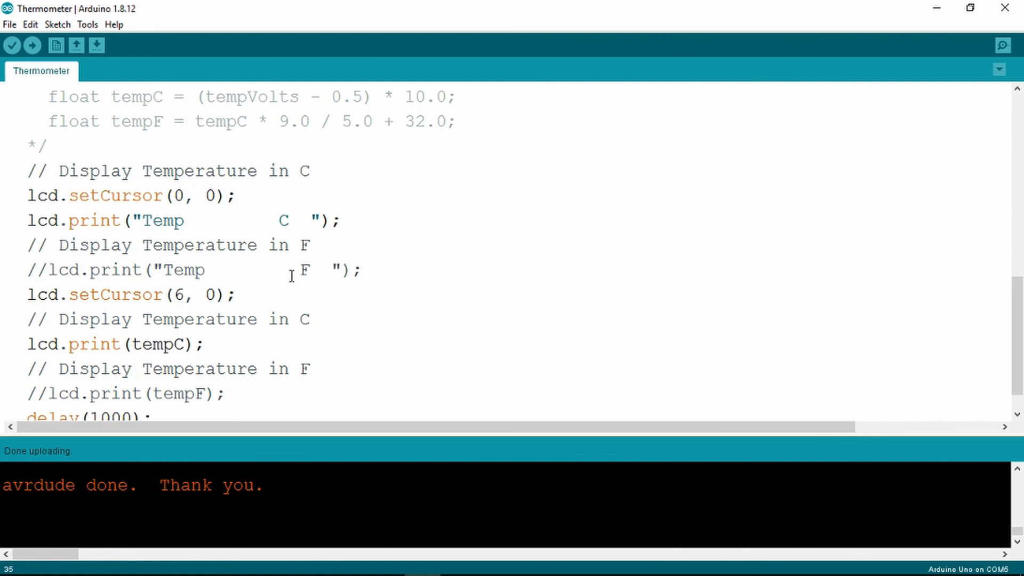
pyautogui.moveTo(53, 212)
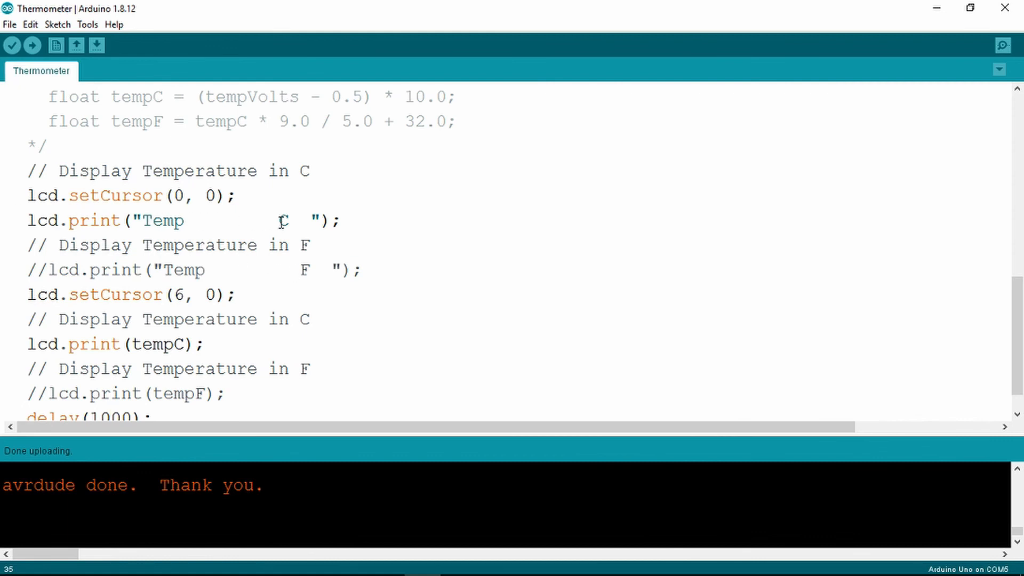
pyautogui.scroll(-3)
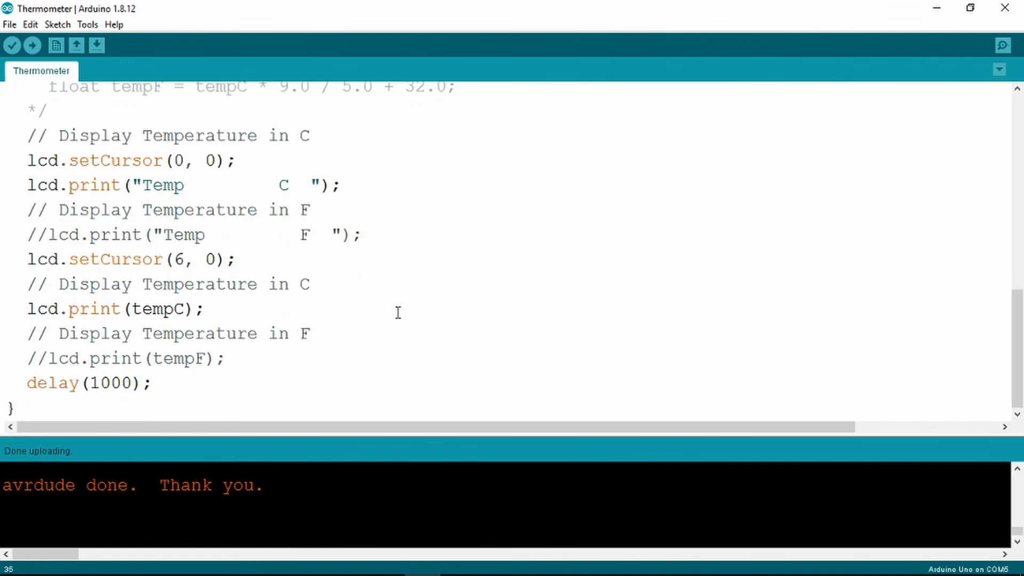